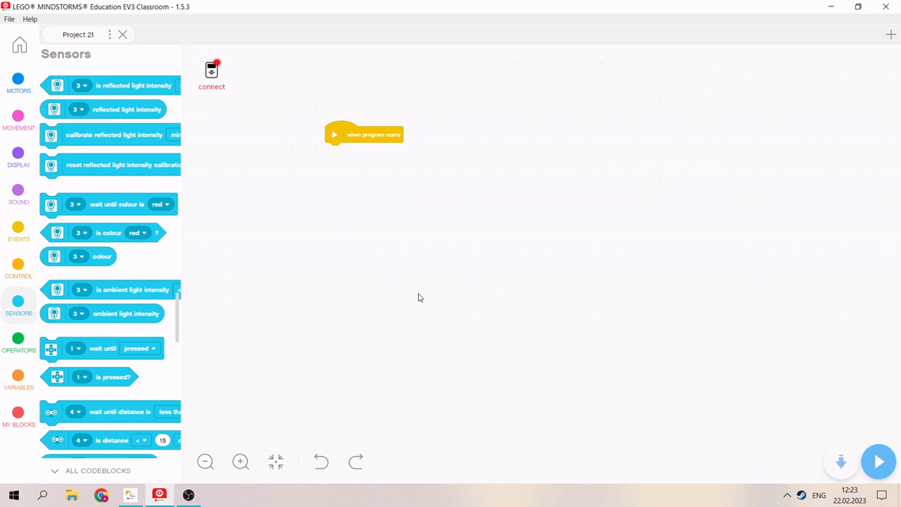
Step: Add two ultrasonic 'distance in cm' readings and drop one into the minus operator
scroll(down, 3)
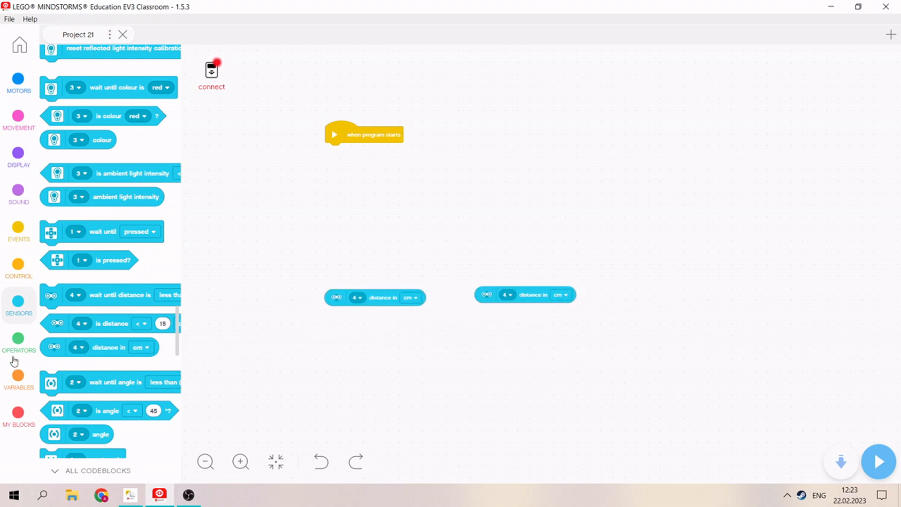
click(18, 342)
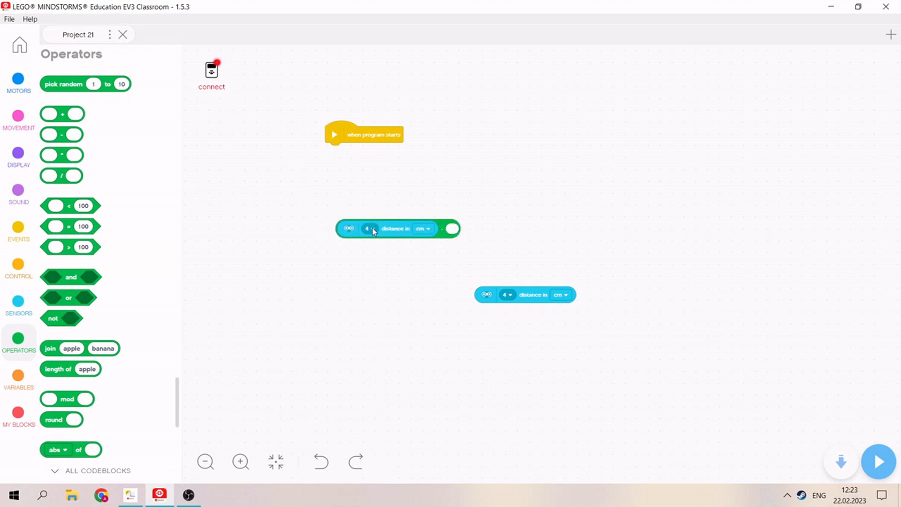
Step: Set the subtraction to port 3 distance minus port 4 distance
click(368, 228)
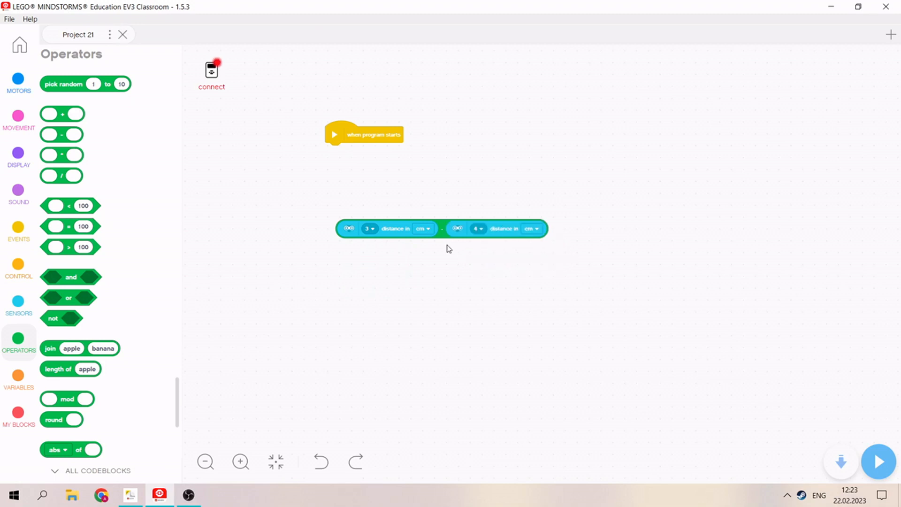
click(479, 228)
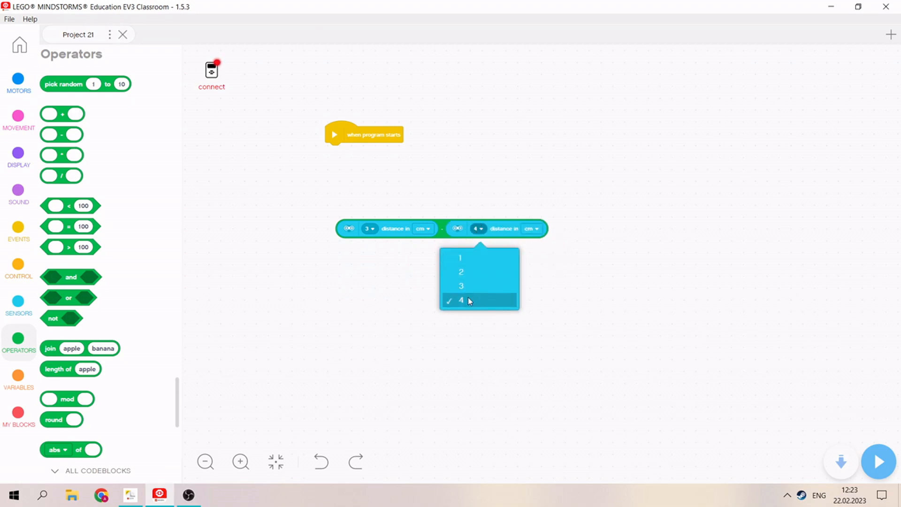
click(460, 300)
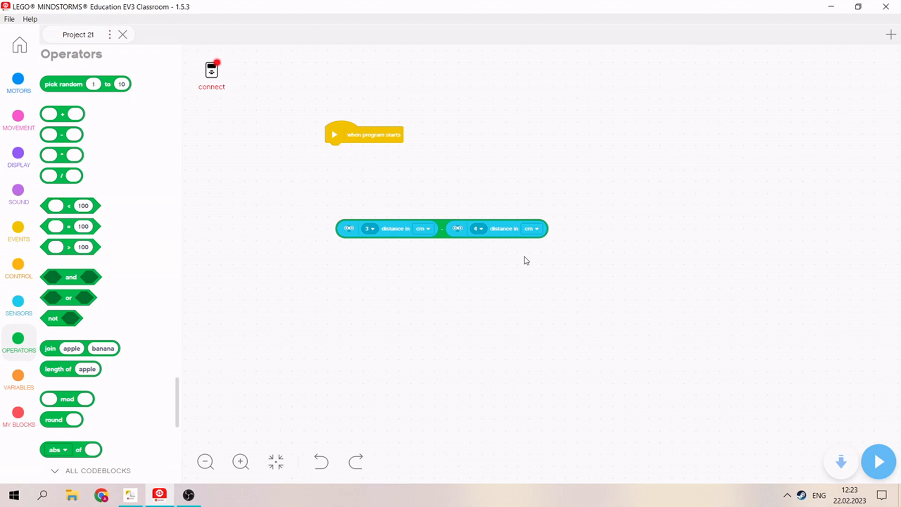
mouse_move(52, 162)
text(5)
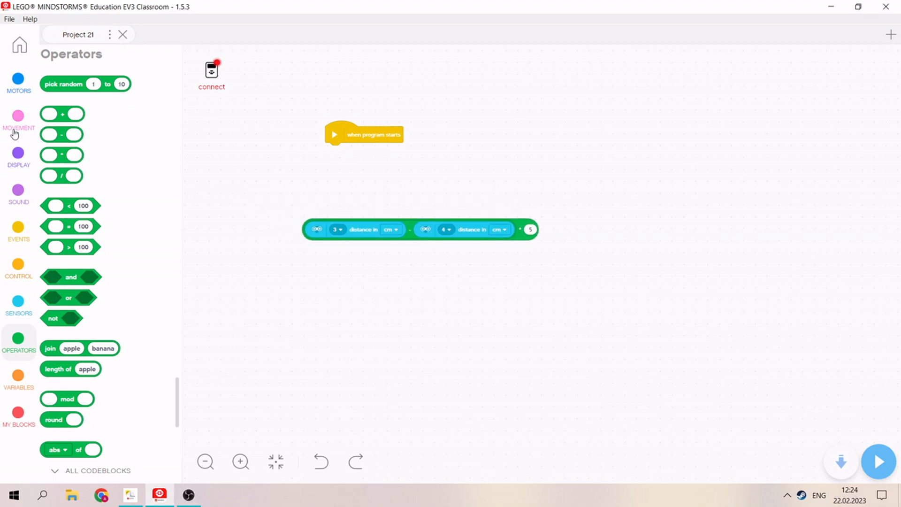
Step: Add start moving steered by the expression, motors B and C, speed 30%, inside an if
click(18, 120)
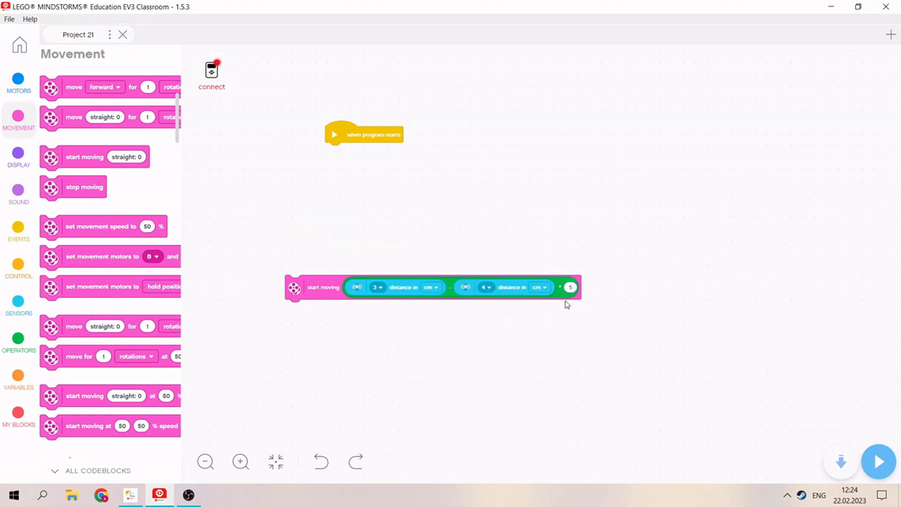
mouse_move(501, 286)
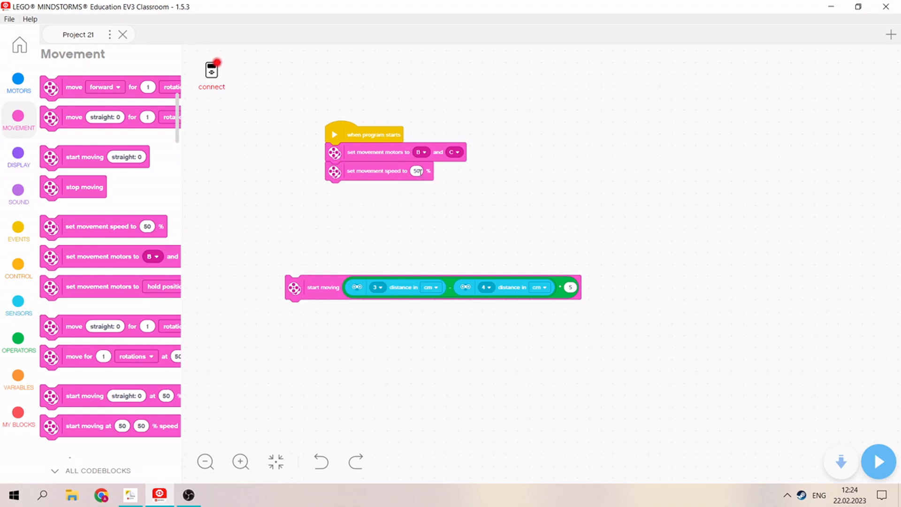
text(30)
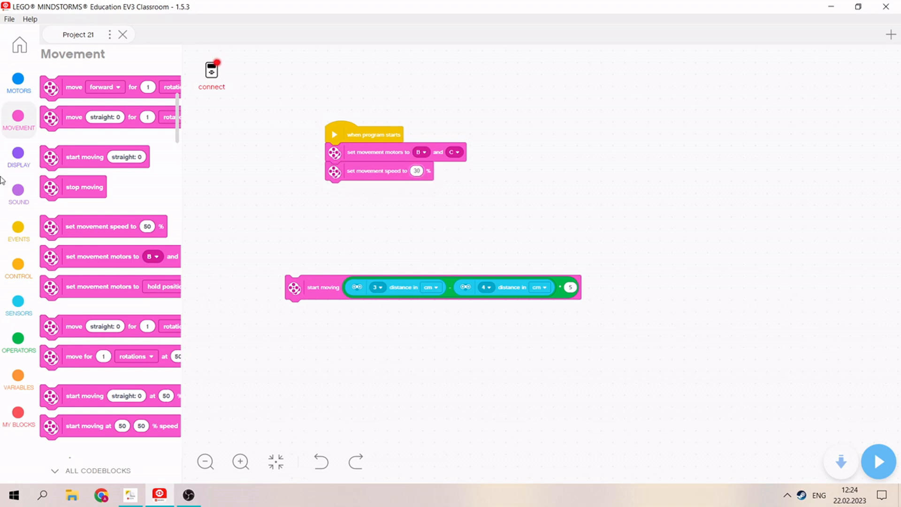
click(17, 268)
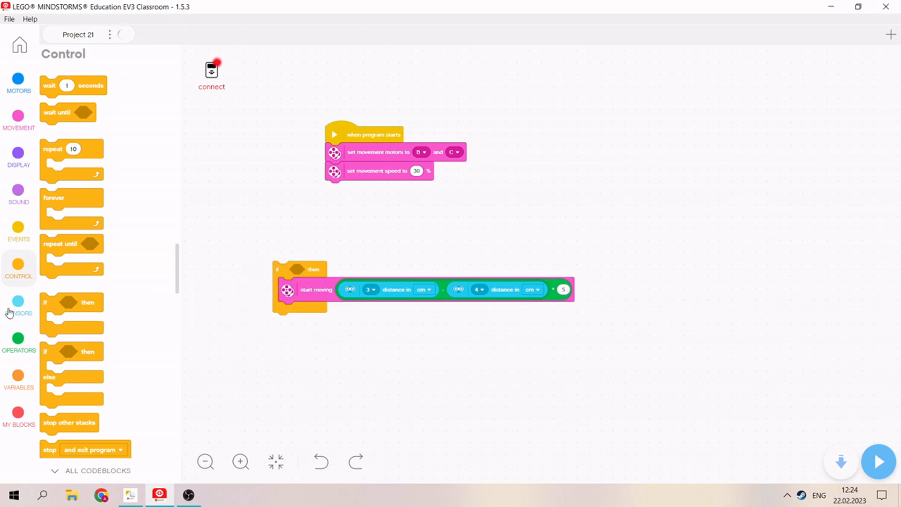
Step: Build 'port 3 distance < 60 cm and port 4 distance < 60 cm' as the if condition
click(18, 304)
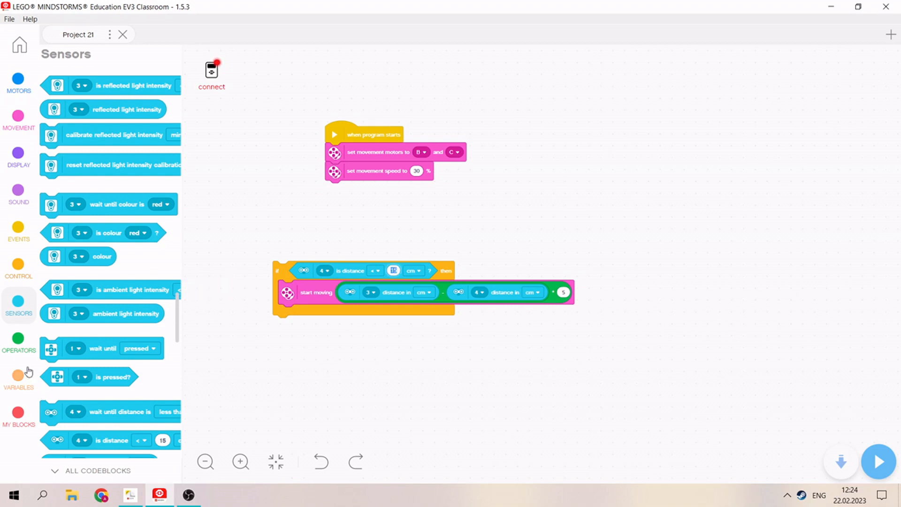
click(19, 339)
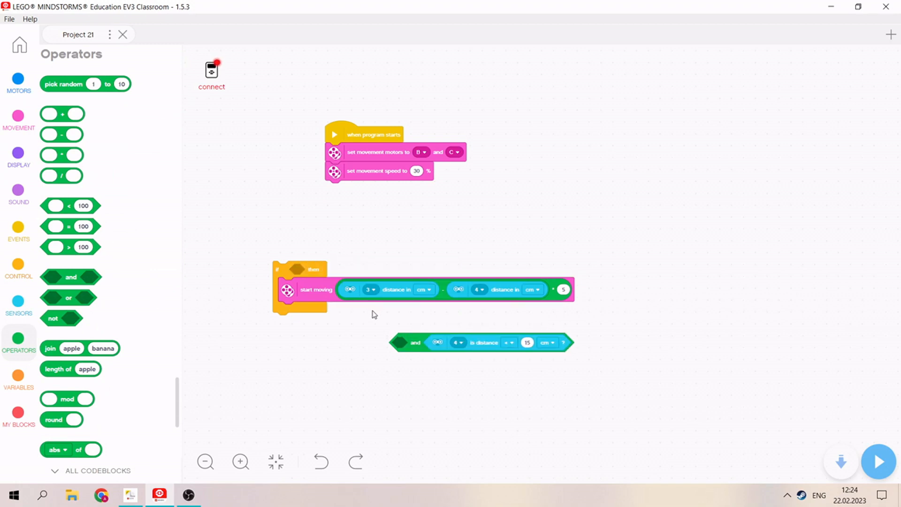
right_click(480, 344)
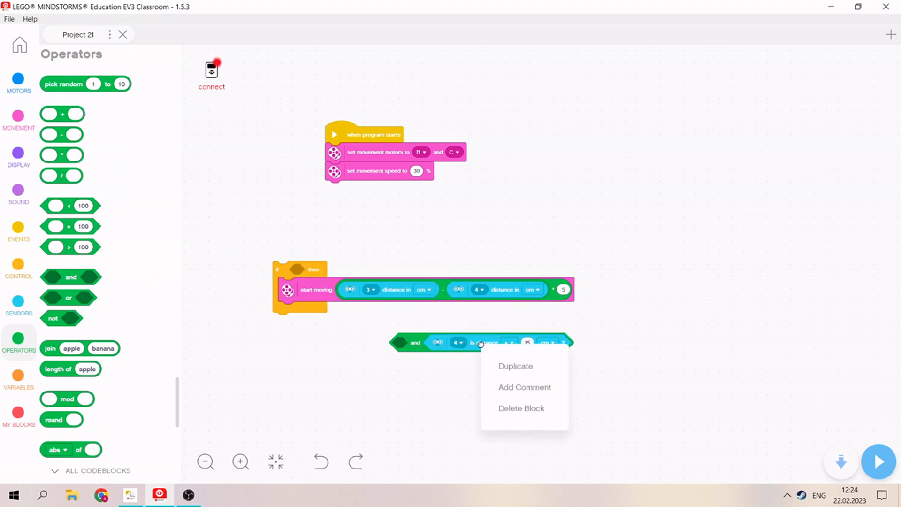
click(514, 366)
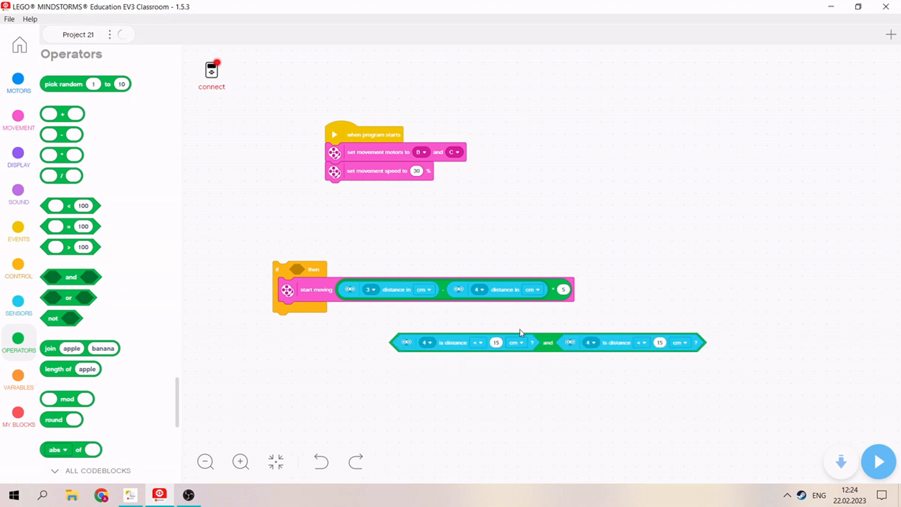
click(495, 342)
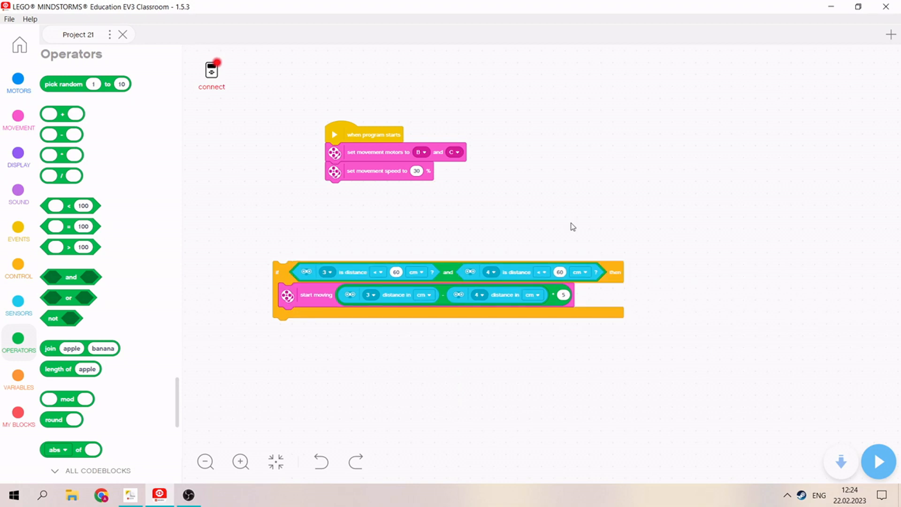
mouse_move(297, 266)
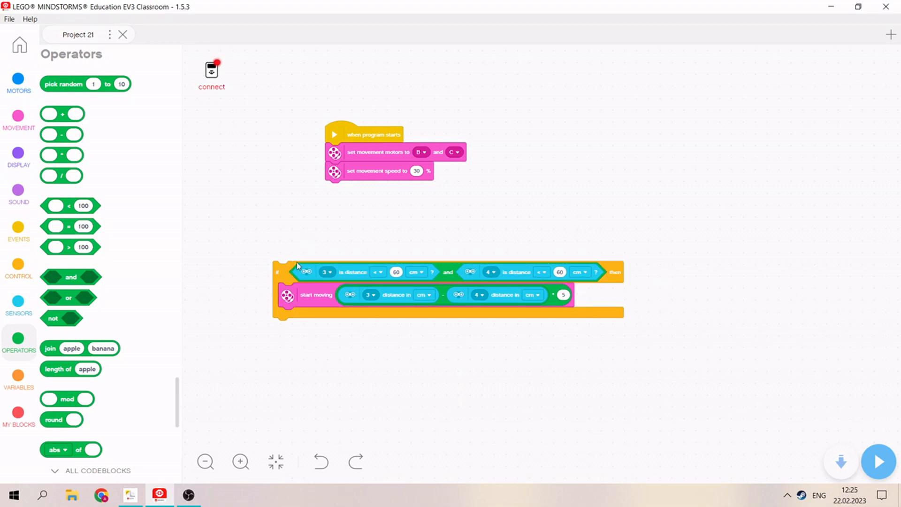
mouse_move(10, 261)
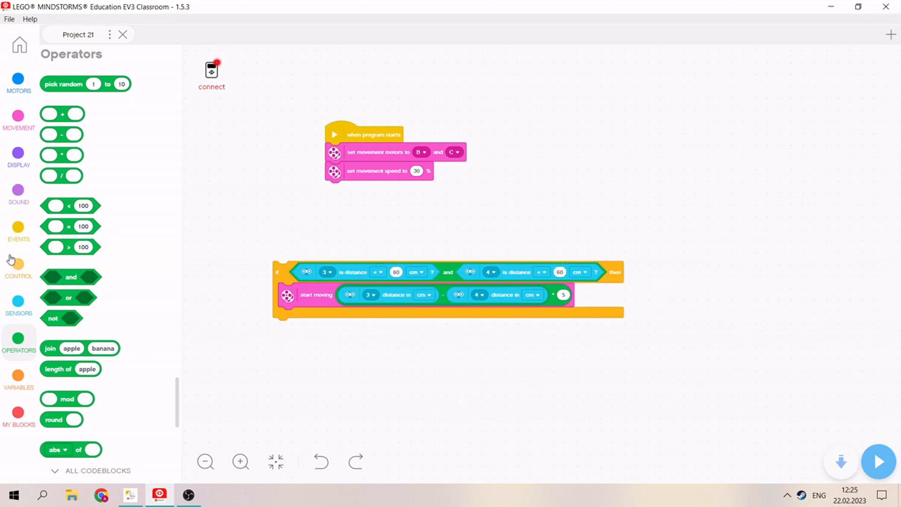
Step: Place the if block inside a forever loop after the set movement speed block
click(19, 266)
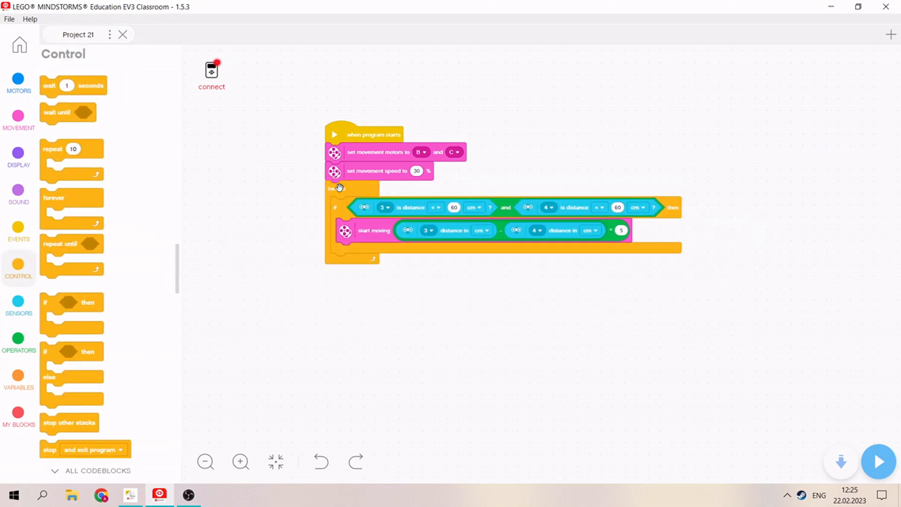
mouse_move(643, 281)
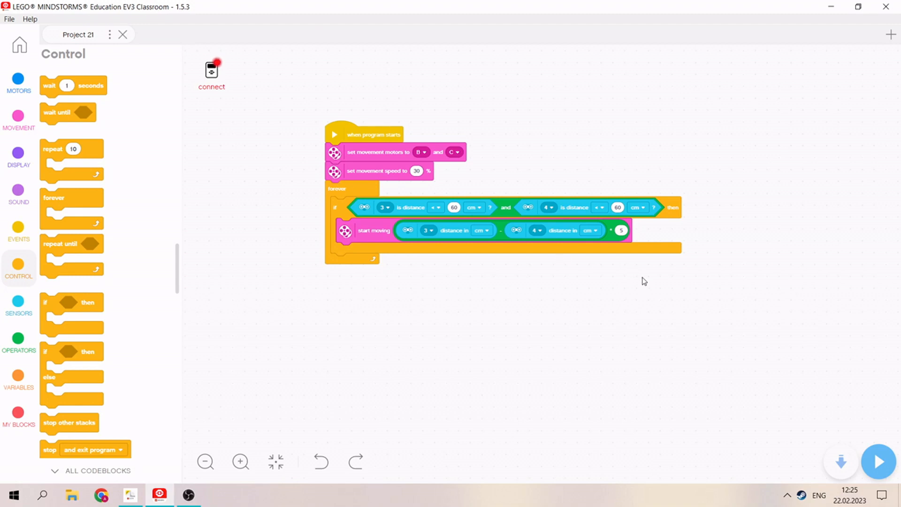
mouse_move(477, 287)
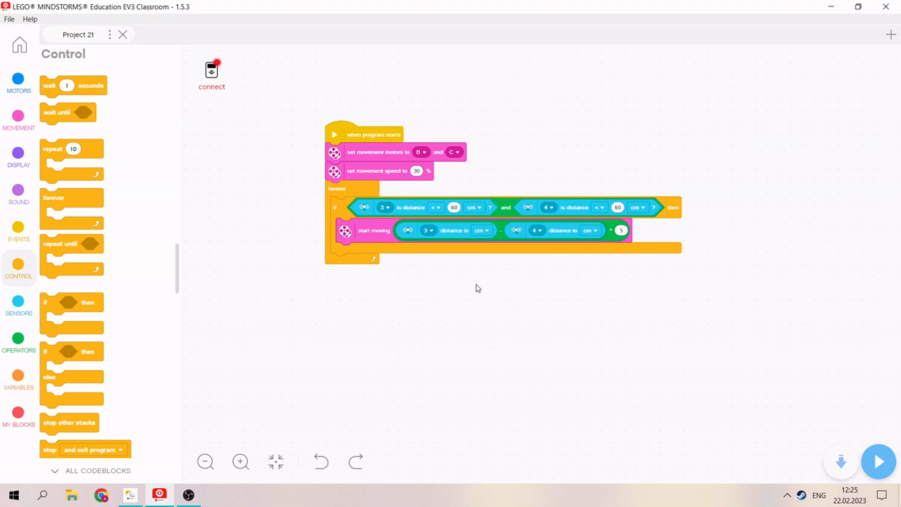
mouse_move(435, 245)
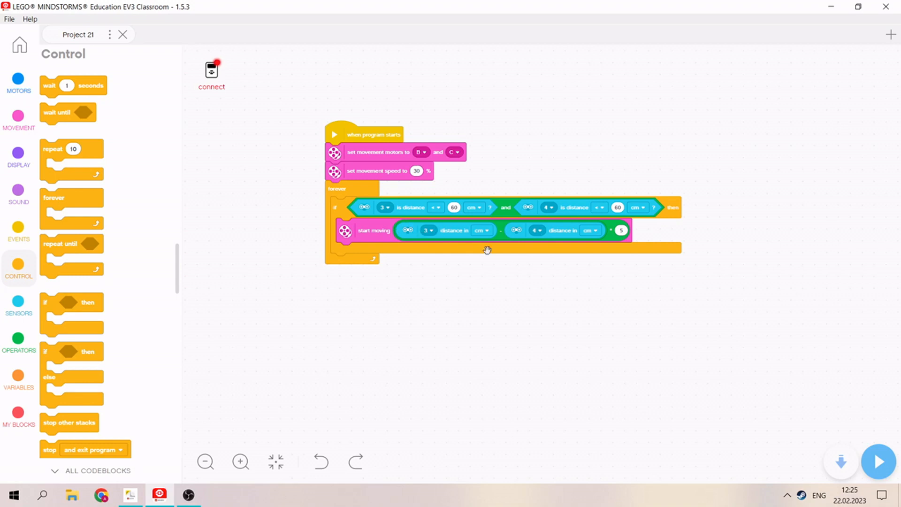
Step: Swap the steering expression's ports to port 4 distance minus port 3 distance
click(427, 230)
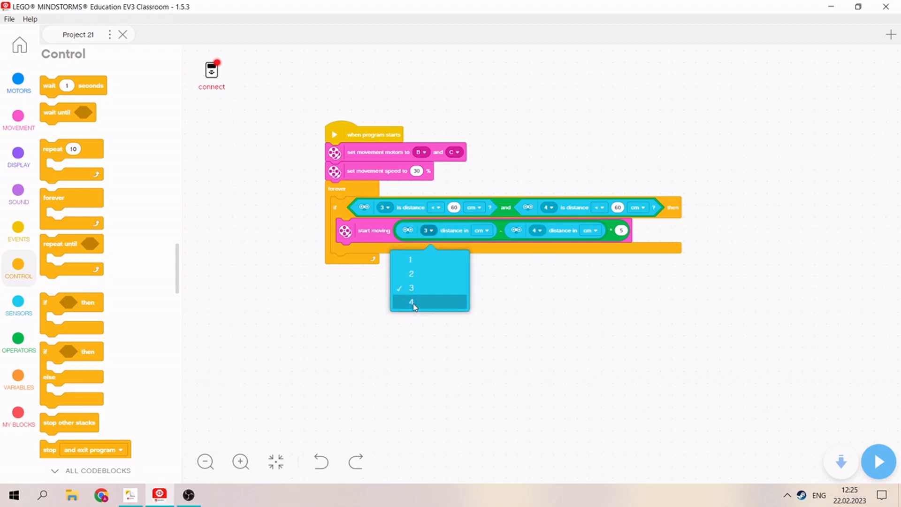
click(411, 302)
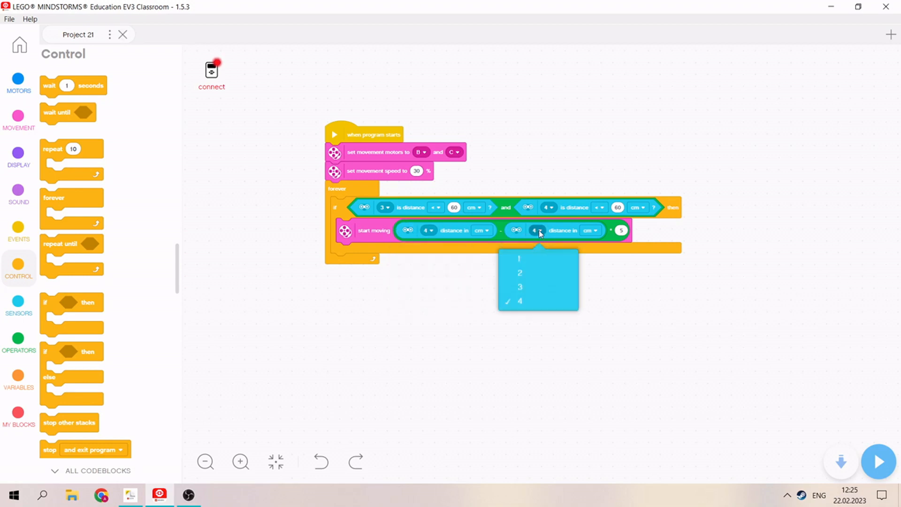
click(519, 286)
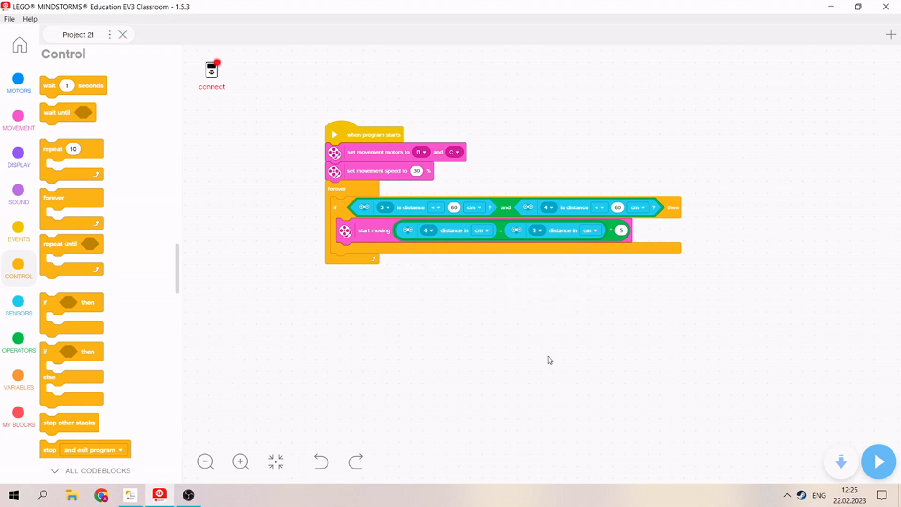
mouse_move(561, 362)
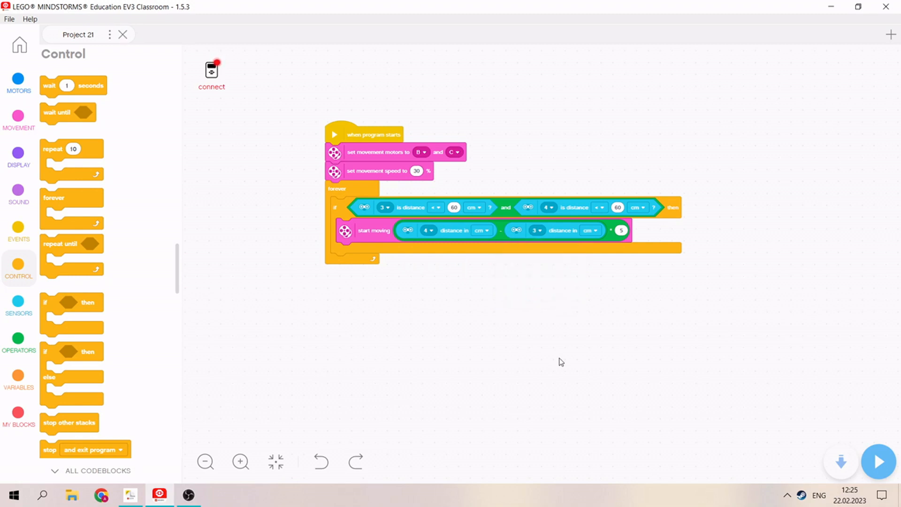